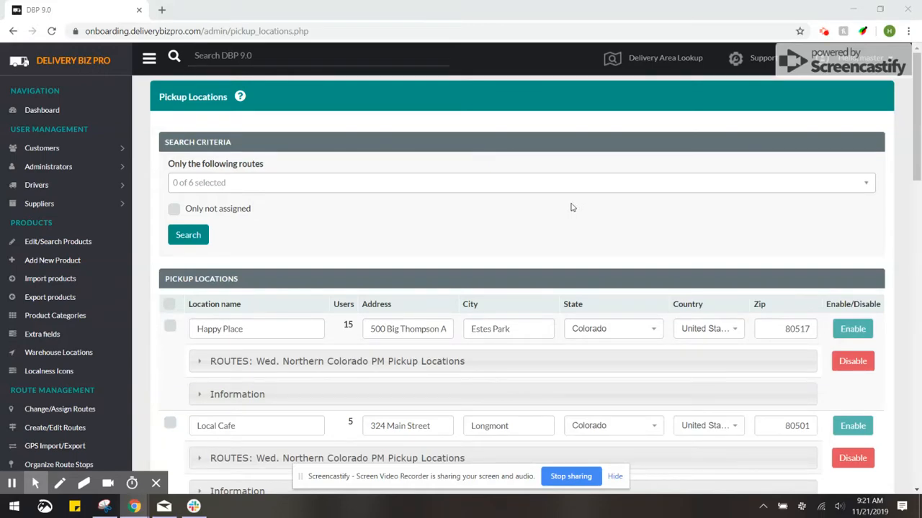
Enter the name Hanna's Place and address 1234 Main St, Denver, accepting the Google suggestion.
scroll("down", 3)
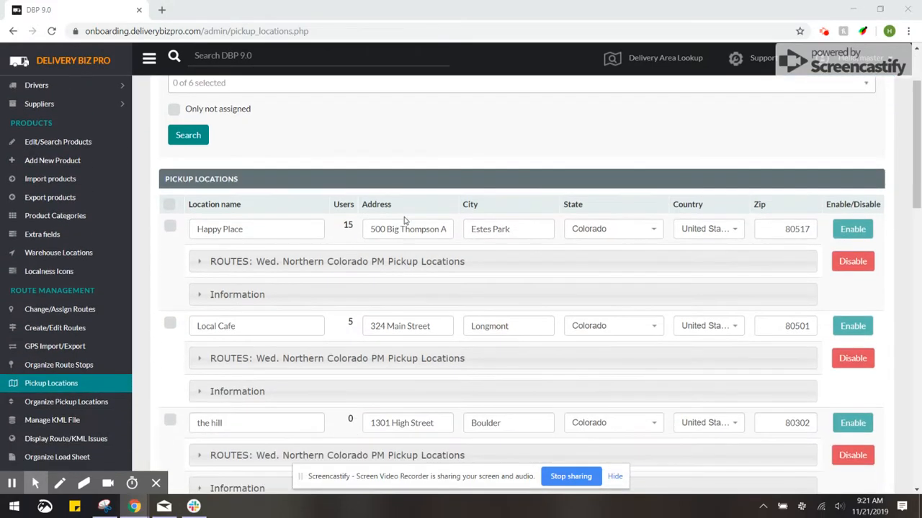
mouse_move(87, 308)
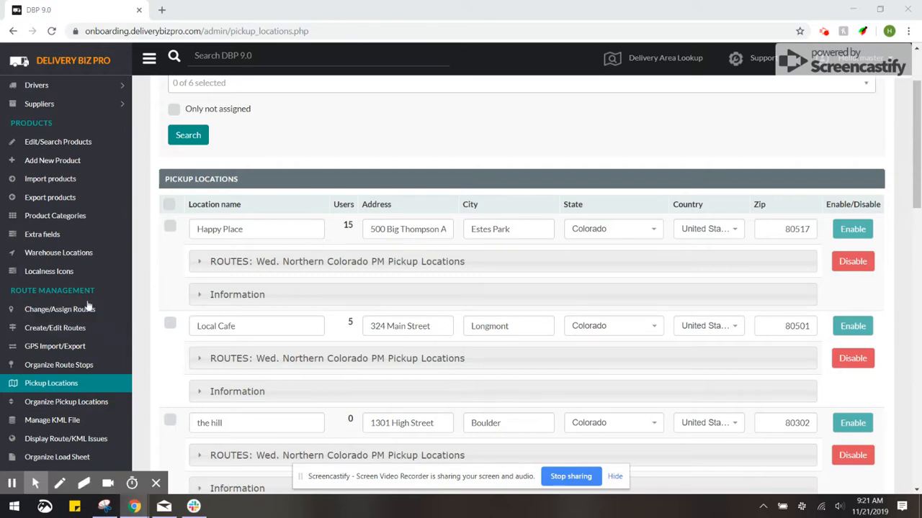
mouse_move(143, 389)
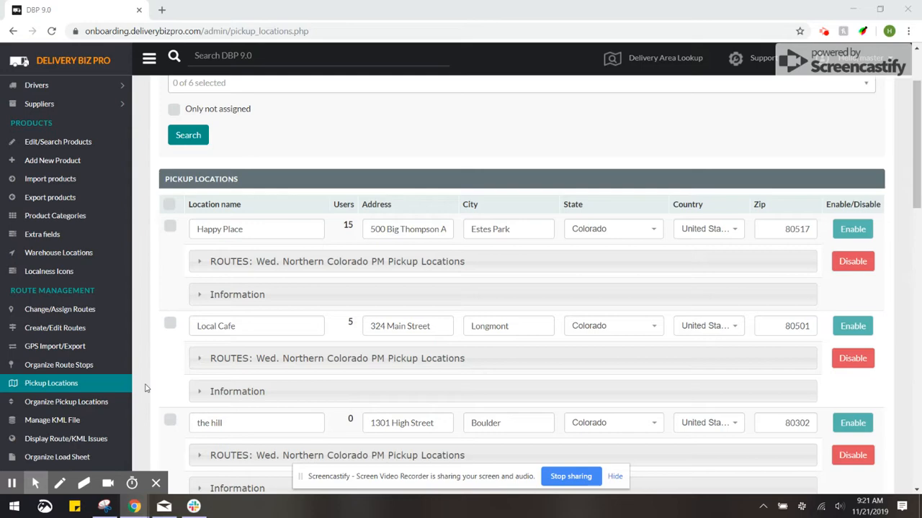
scroll("down", 3)
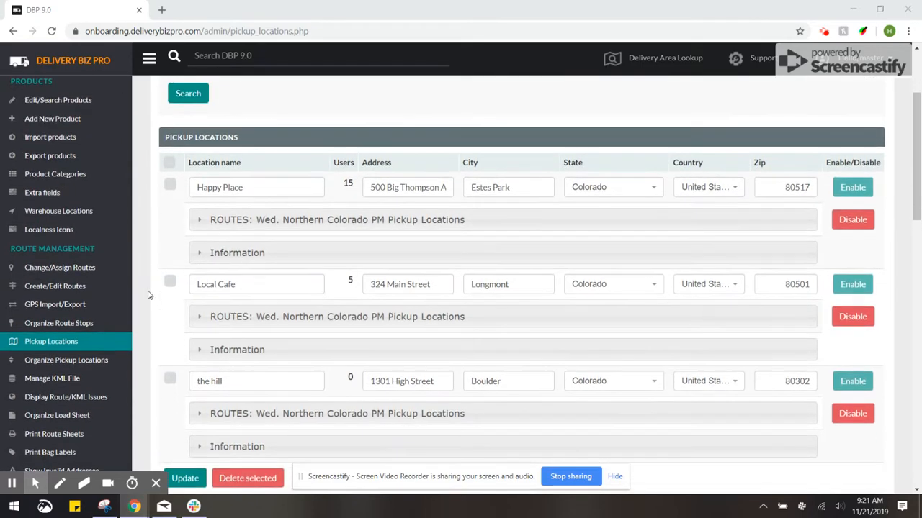
scroll("down", 3)
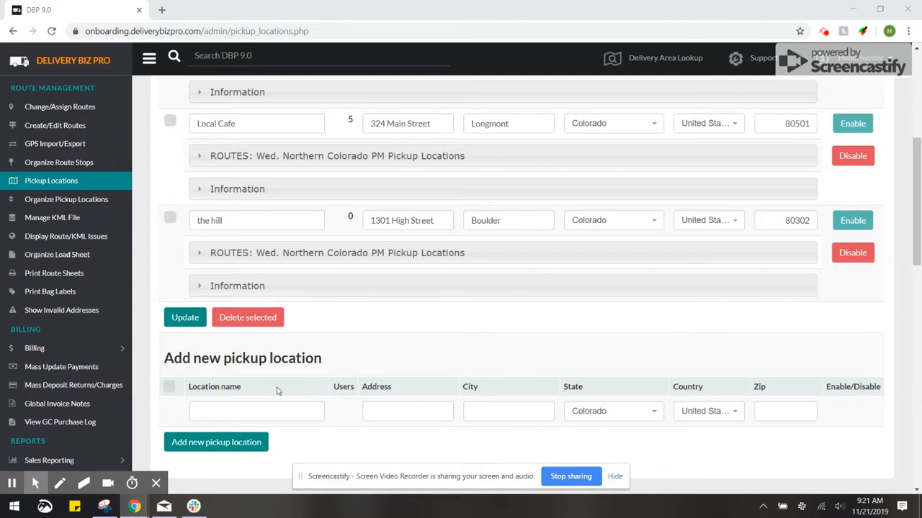
left_click(256, 412)
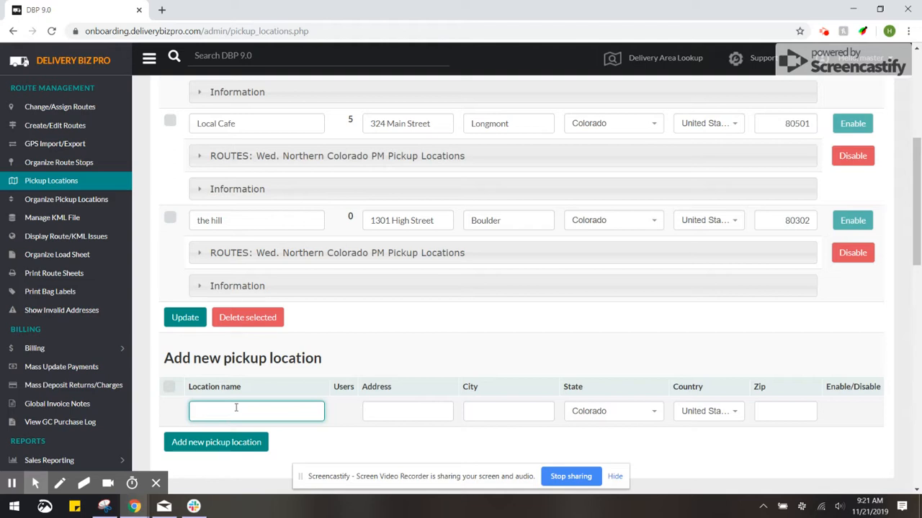
type("Hanna's Place")
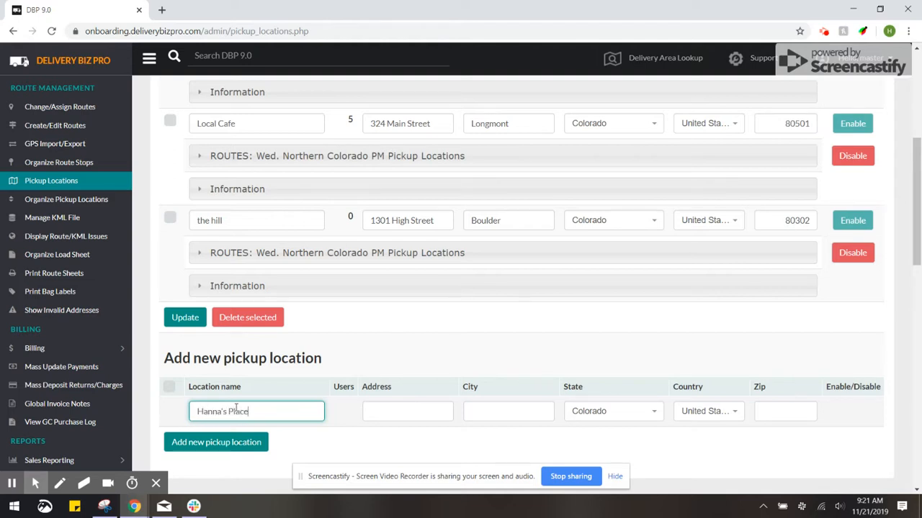
left_click(406, 412)
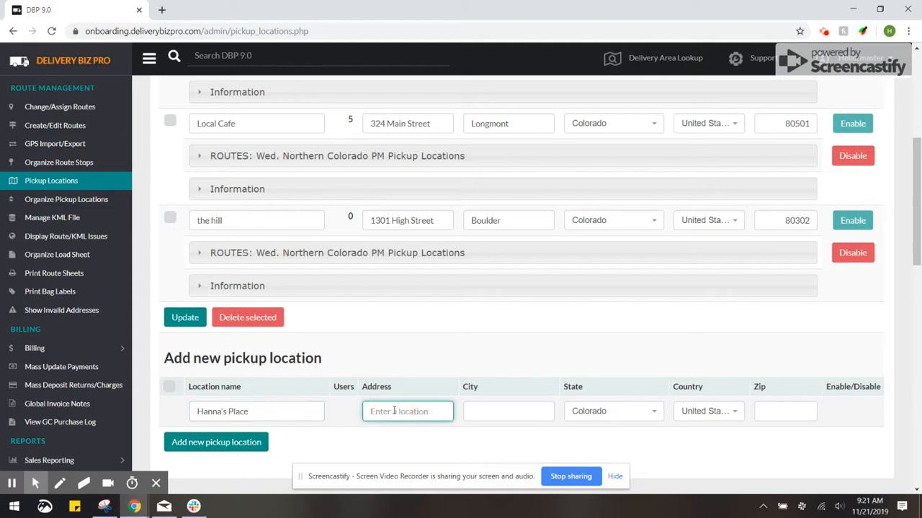
type("1234")
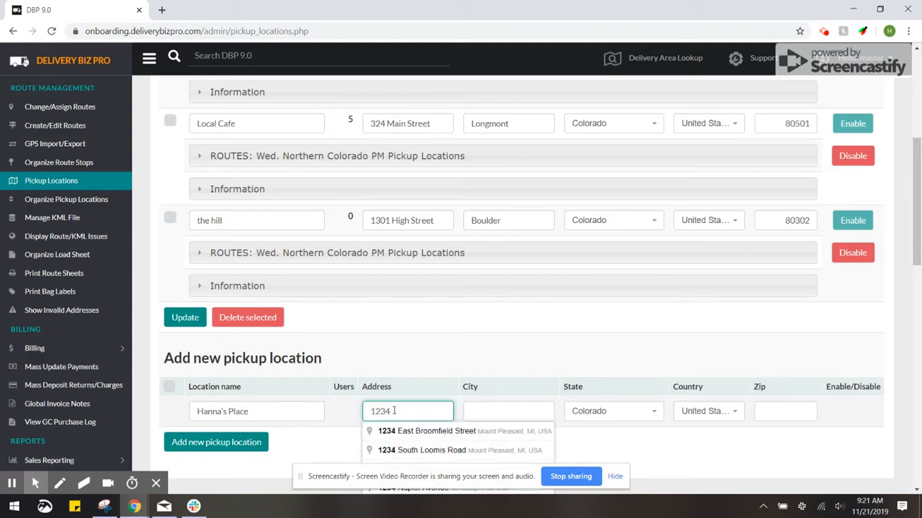
type("Main st")
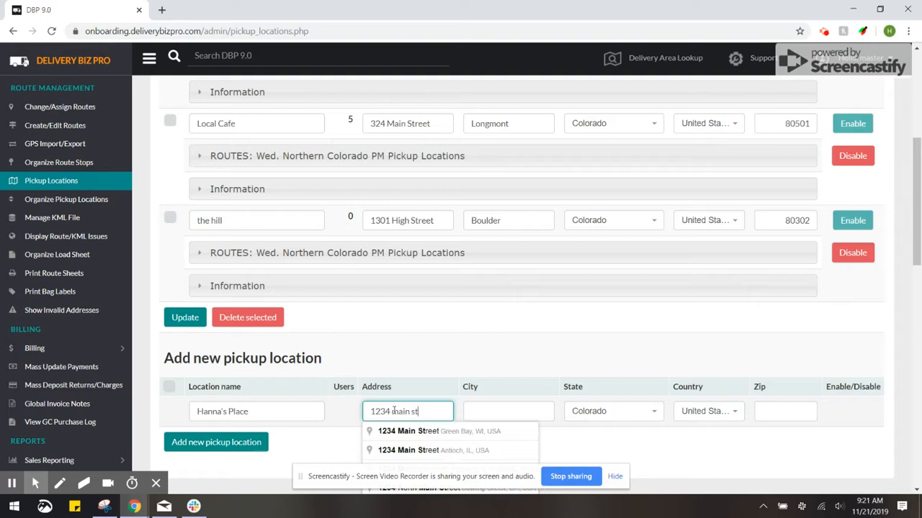
type(", denver")
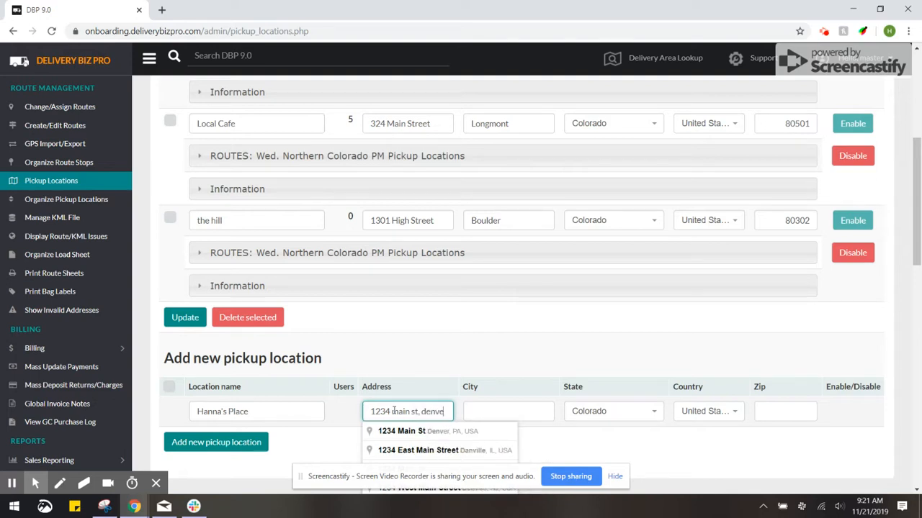
left_click(401, 431)
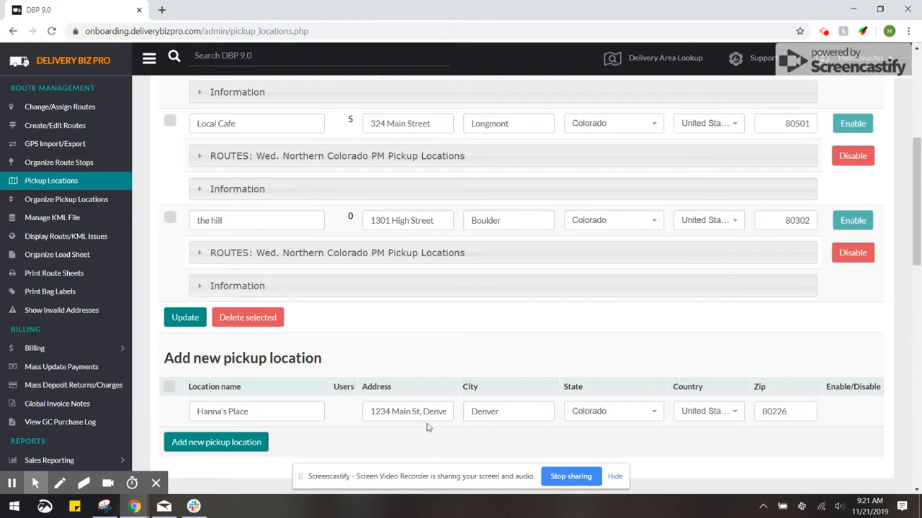
Save Hanna's Place so it appears in the pickup locations list.
left_click(216, 442)
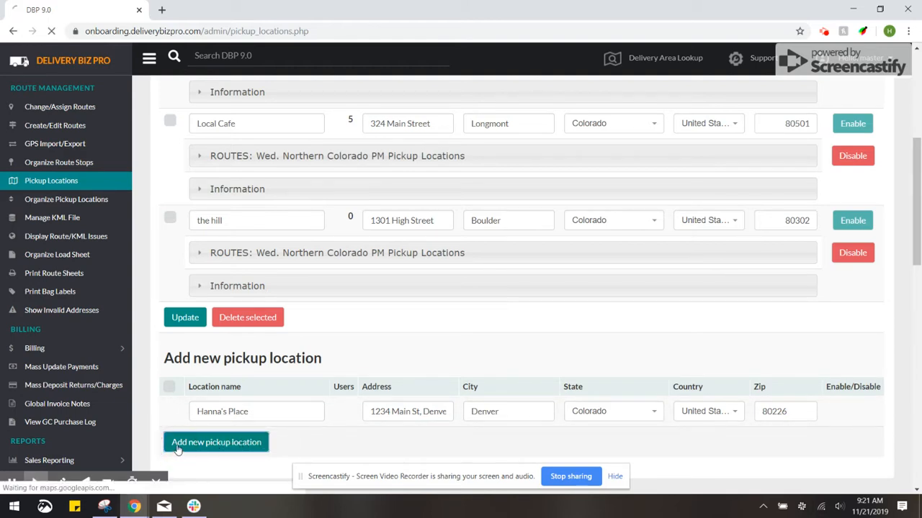
left_click(216, 442)
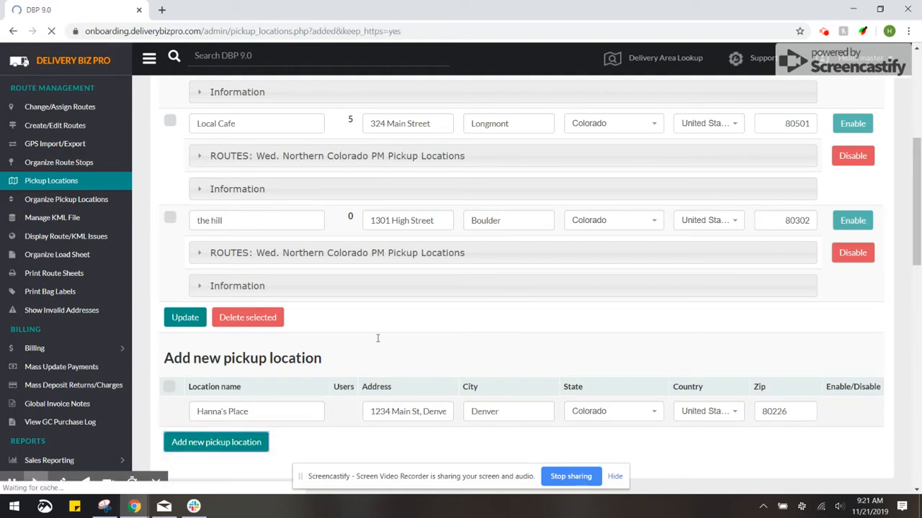
left_click(216, 441)
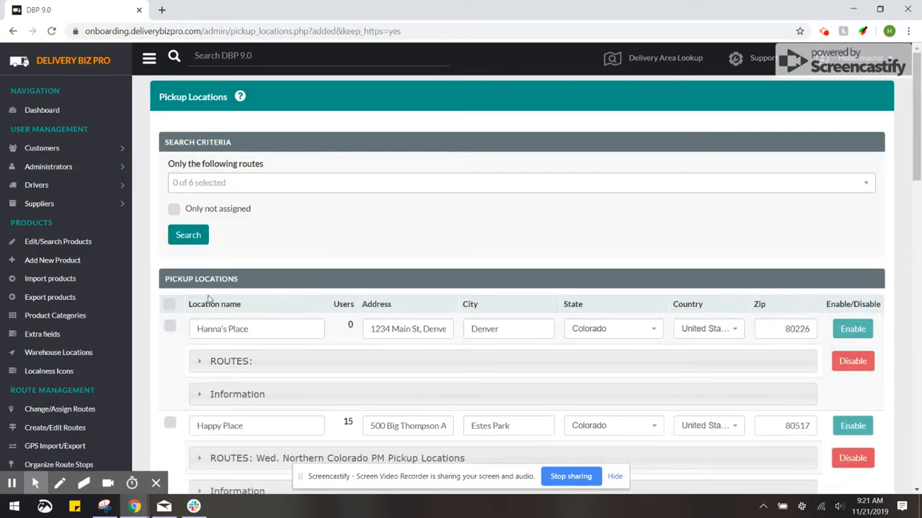
mouse_move(267, 303)
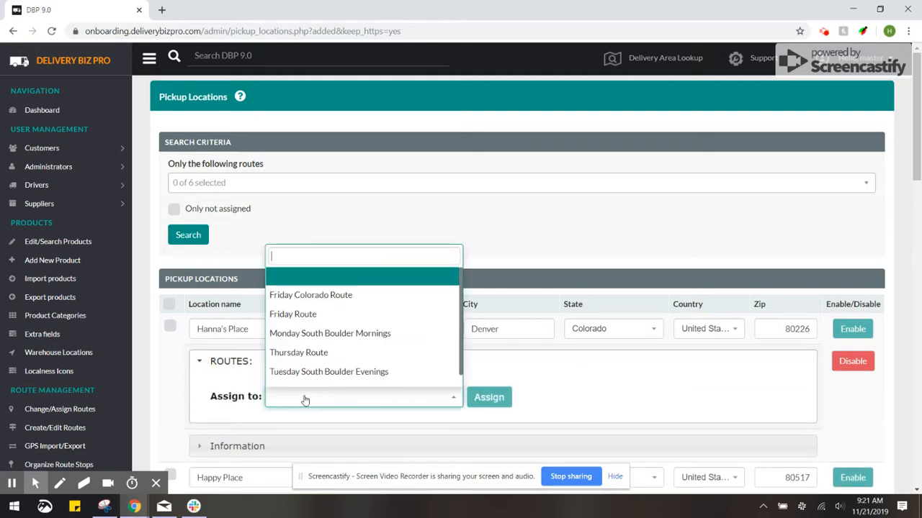
mouse_move(343, 400)
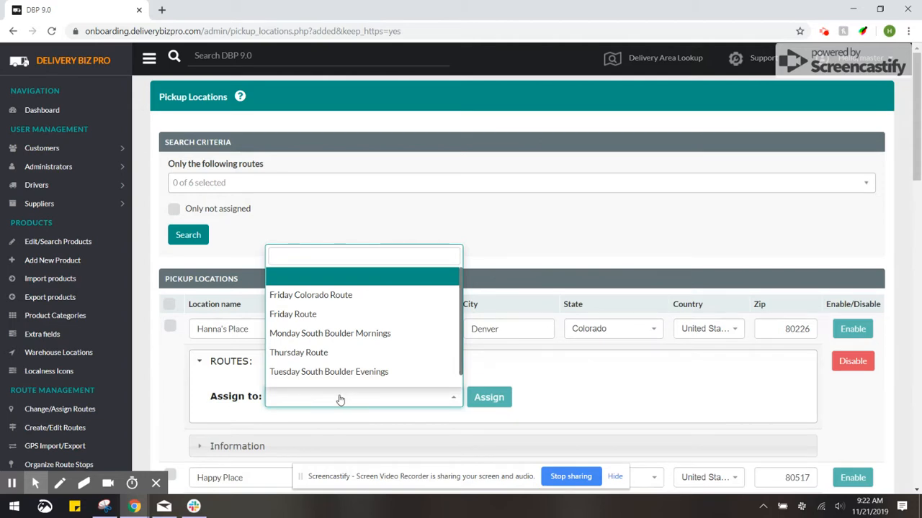
mouse_move(293, 313)
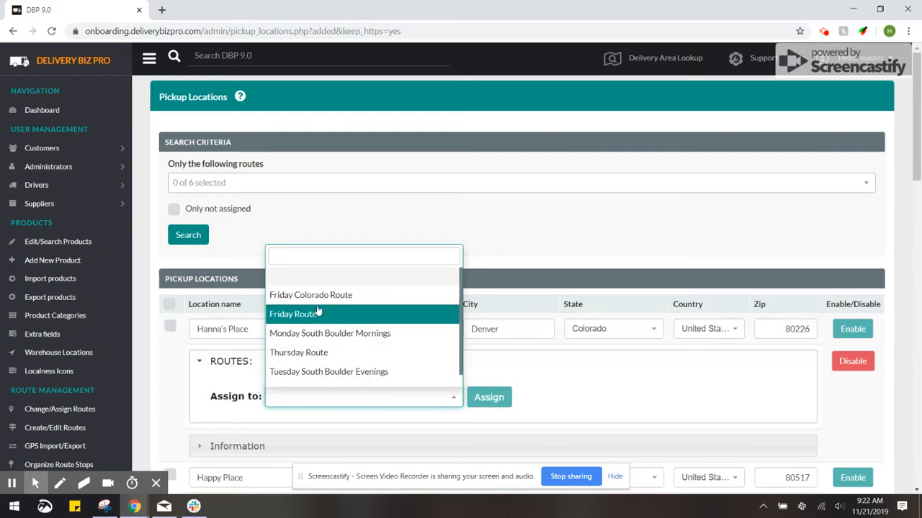
Assign Hanna's Place to the Friday Colorado Route.
left_click(311, 294)
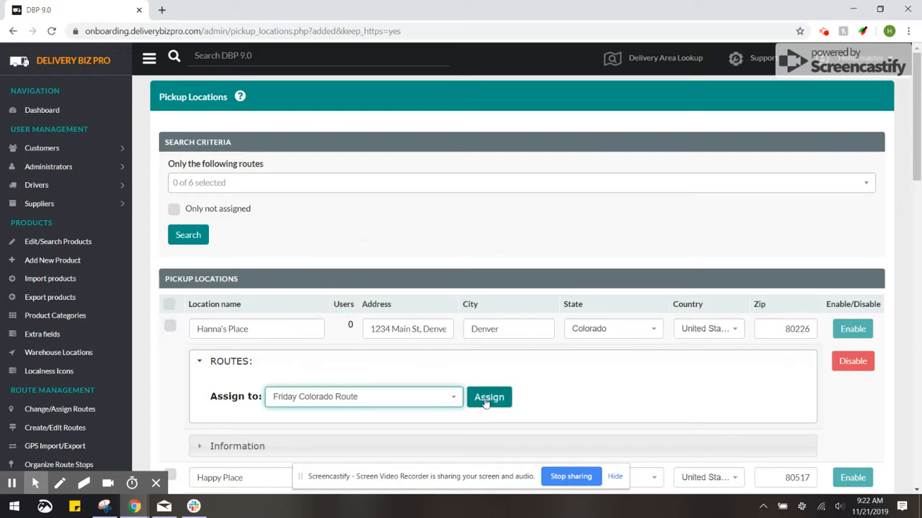
left_click(489, 397)
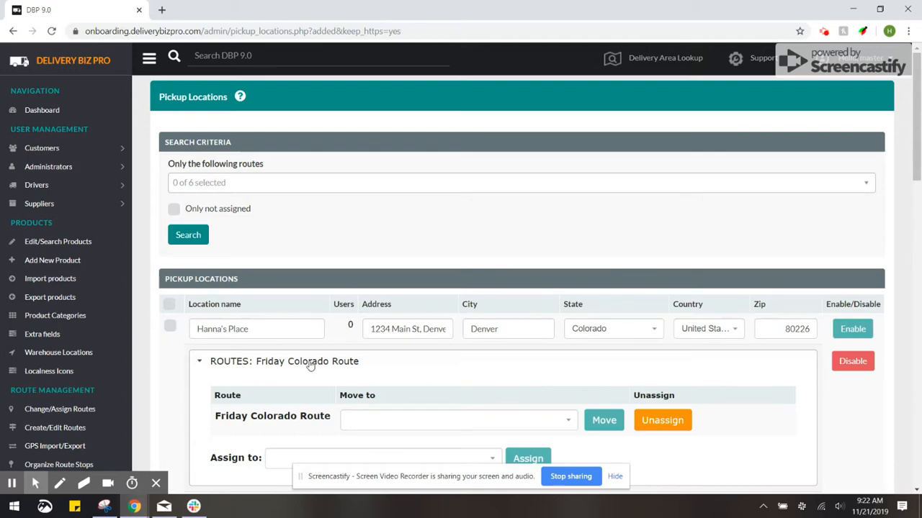
mouse_move(487, 227)
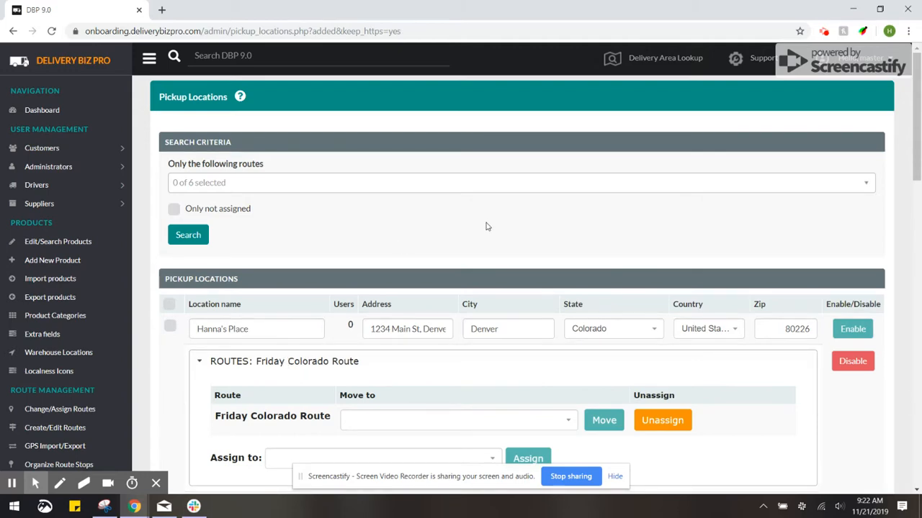
scroll("down", 3)
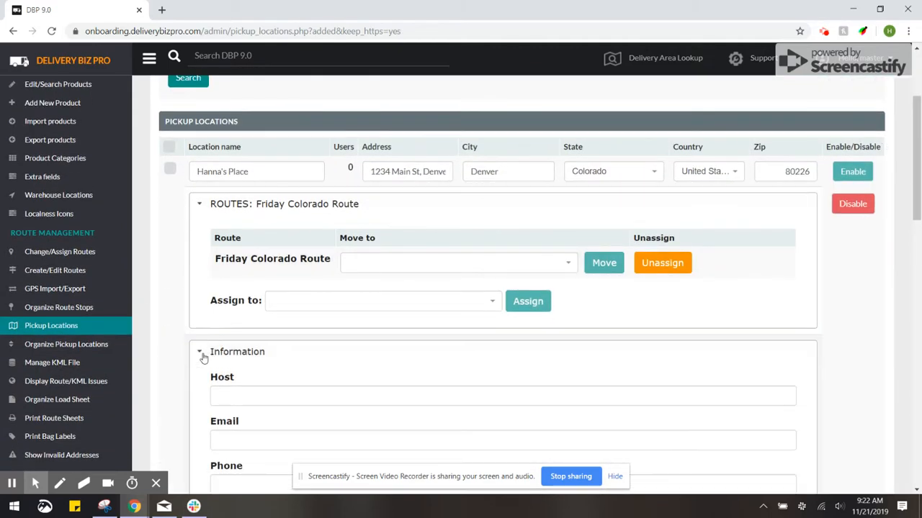
scroll("down", 3)
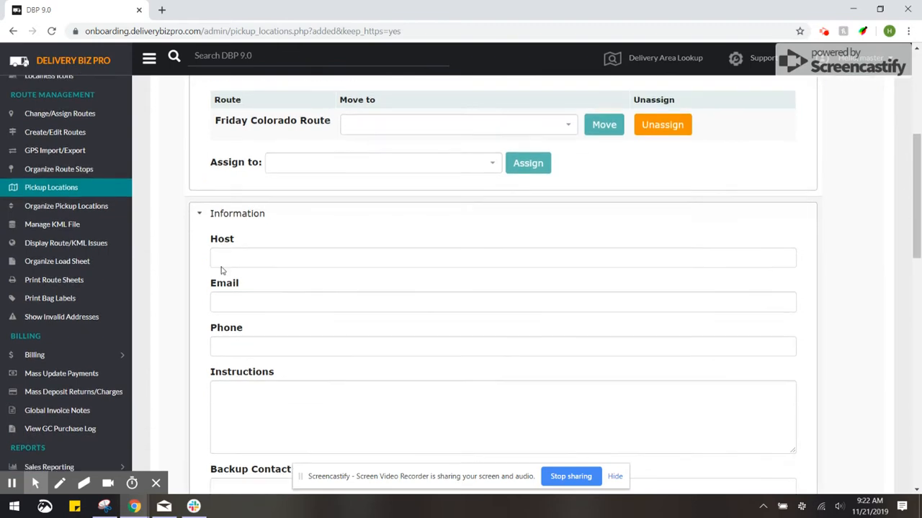
scroll("down", 3)
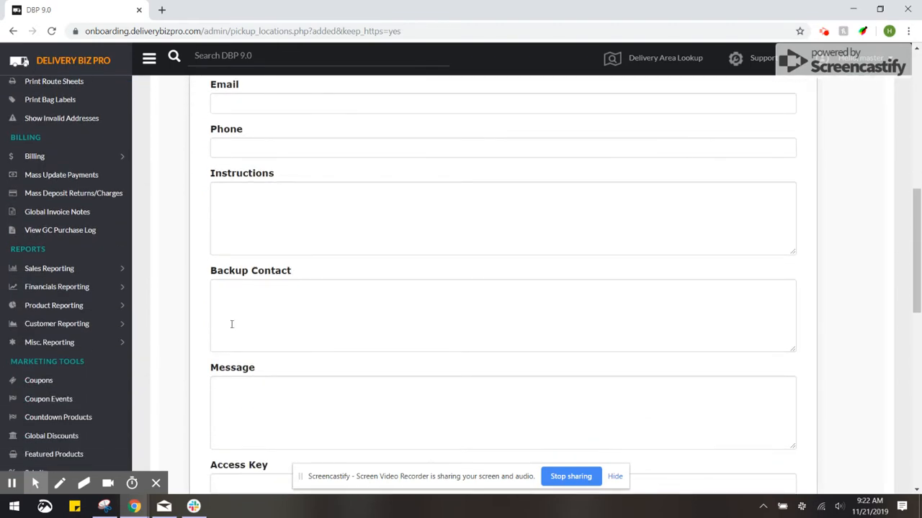
scroll("down", 3)
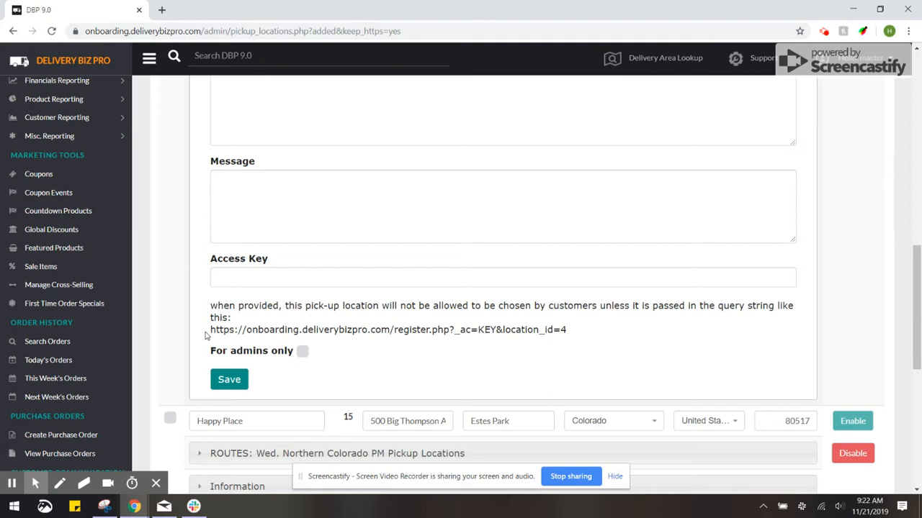
mouse_move(314, 346)
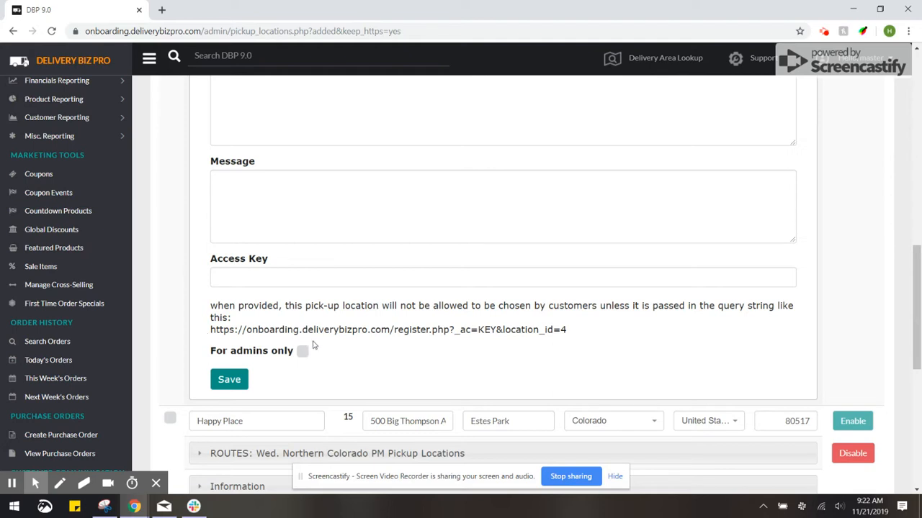
mouse_move(202, 341)
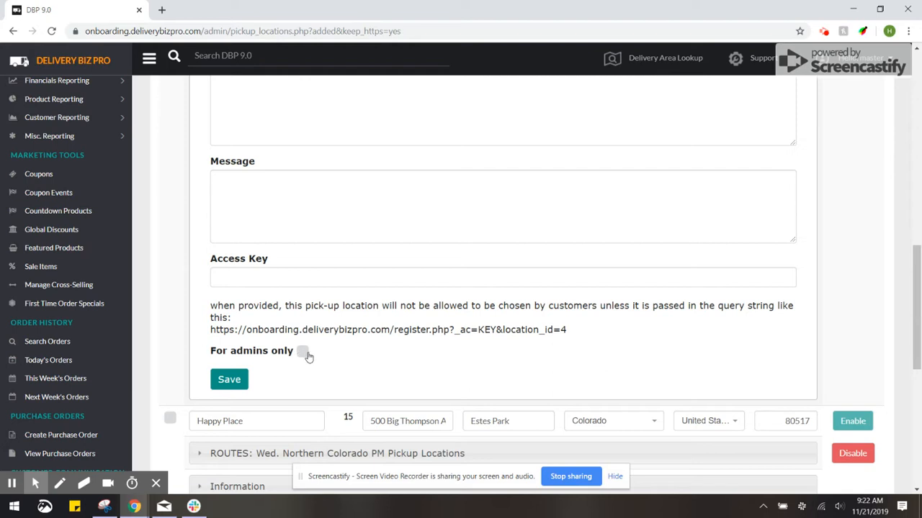
mouse_move(334, 276)
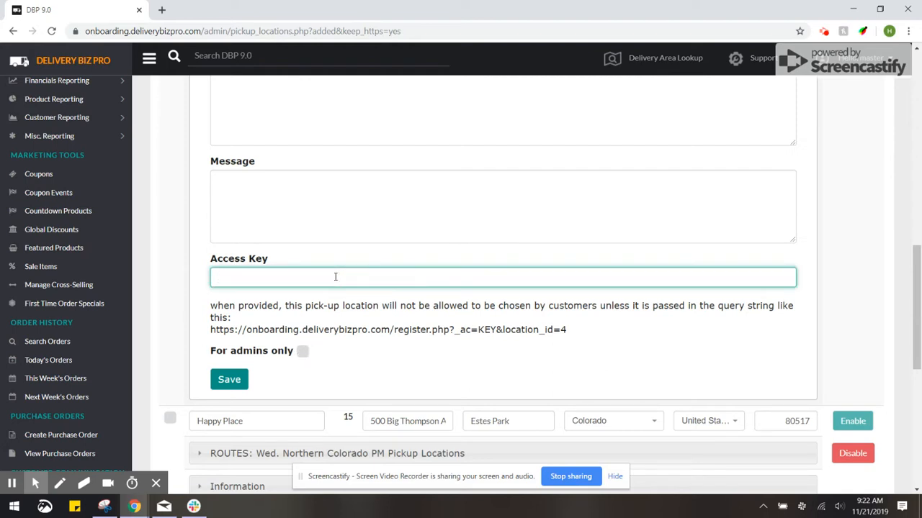
type("hanna")
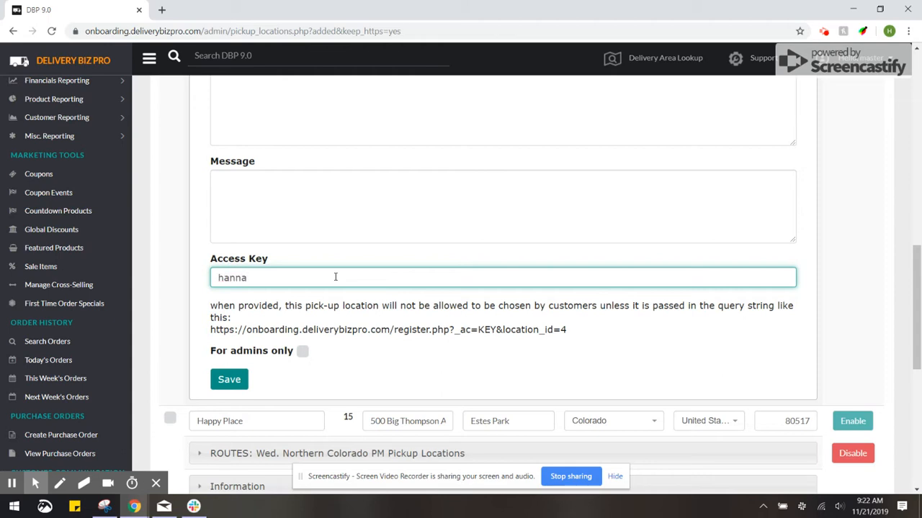
left_click(229, 380)
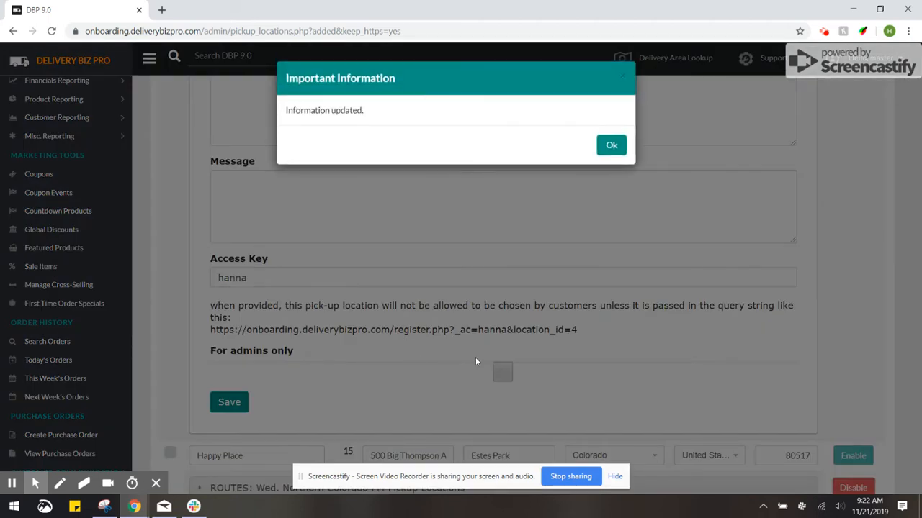
left_click(610, 144)
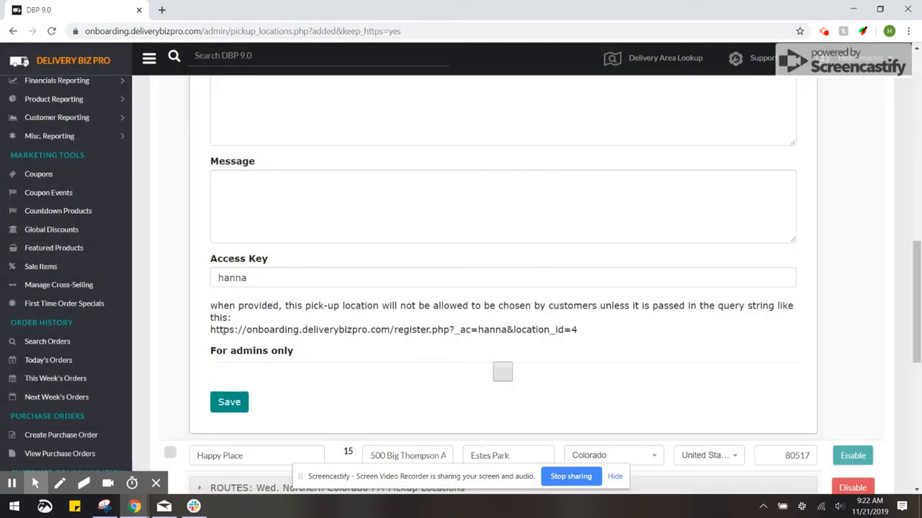
triple_click(393, 330)
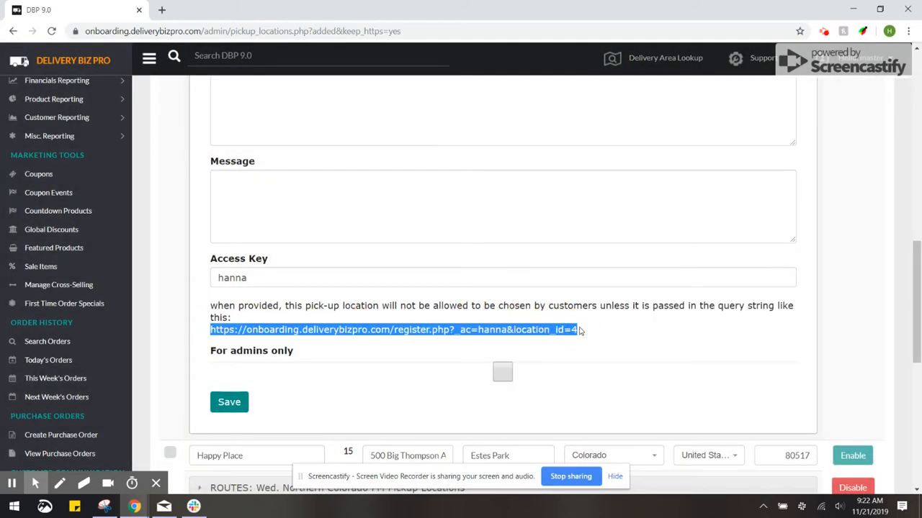
mouse_move(562, 340)
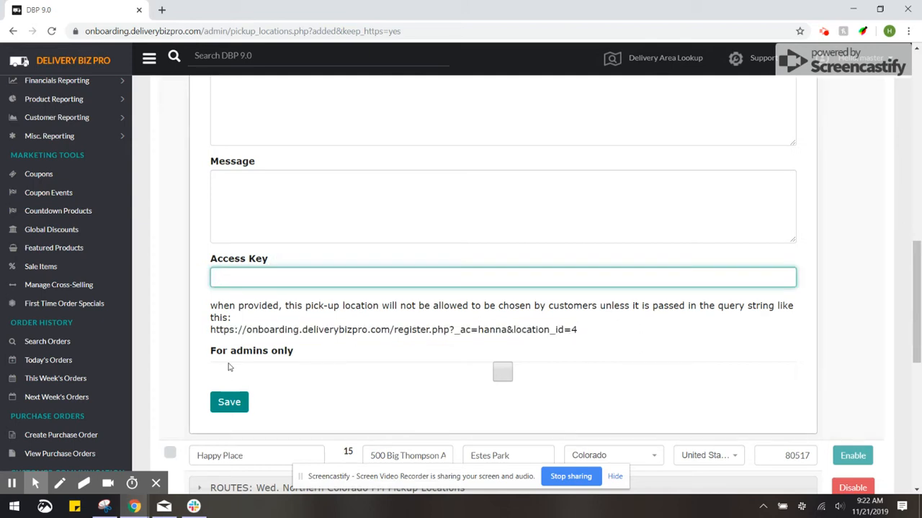
left_click(229, 401)
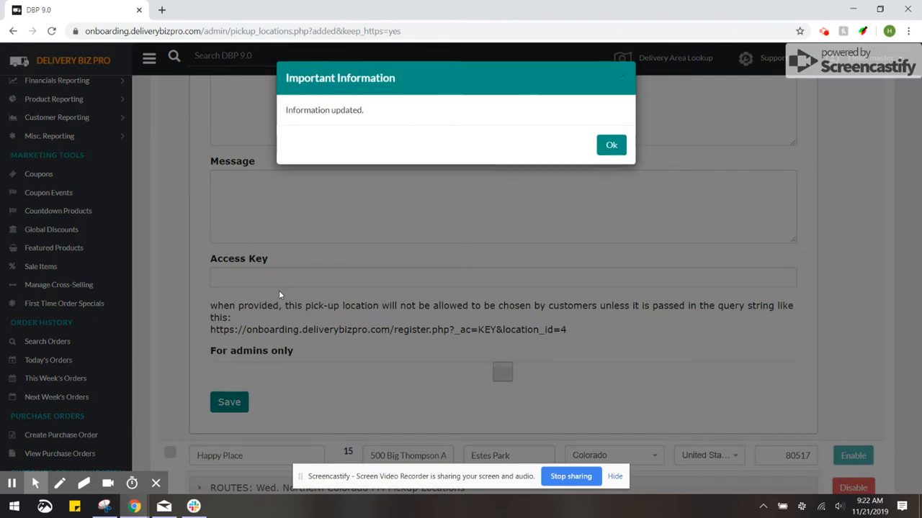
left_click(611, 144)
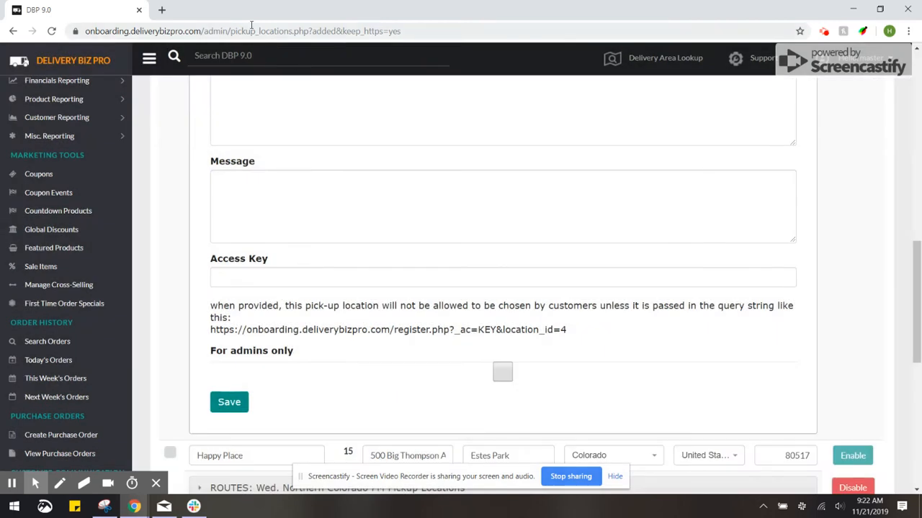
left_click(252, 32)
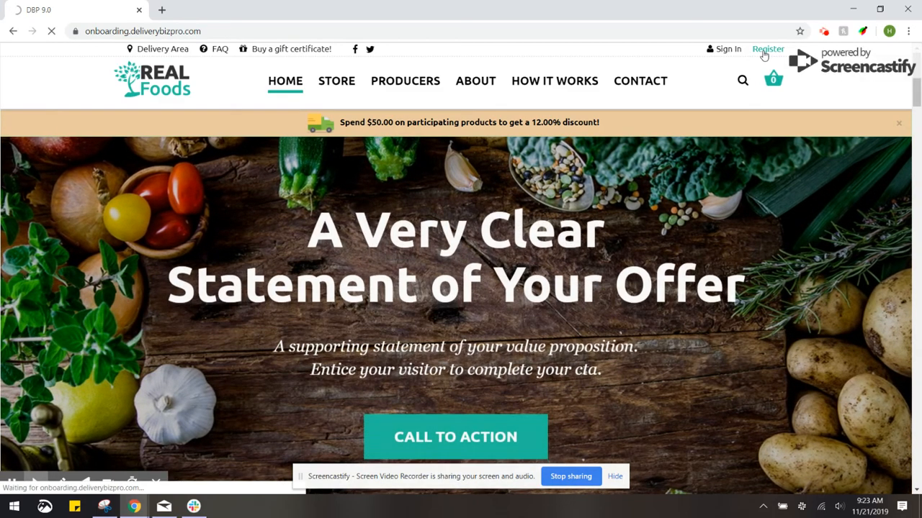
Reach the storefront register page asking for pickup or delivery.
left_click(768, 49)
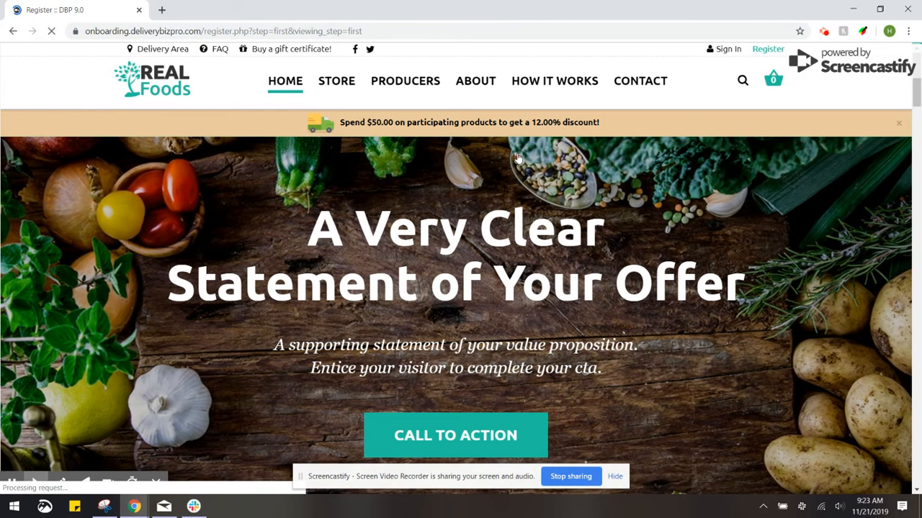
left_click(768, 49)
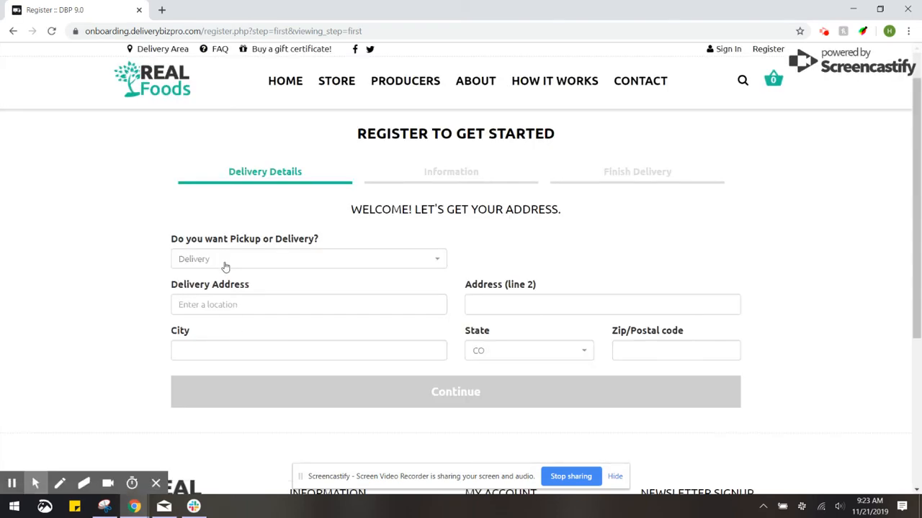
Choose Pickup and select Hanna's Place, showing its Denver address and map.
left_click(309, 259)
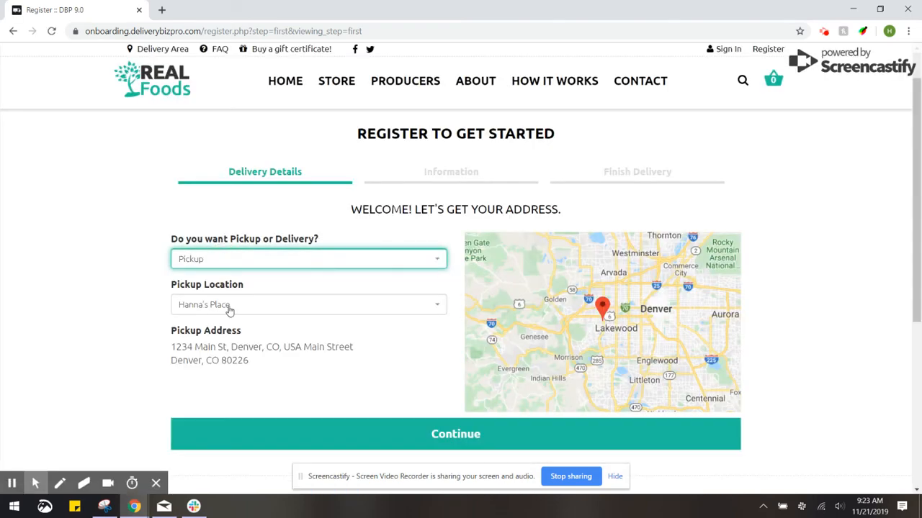
left_click(309, 304)
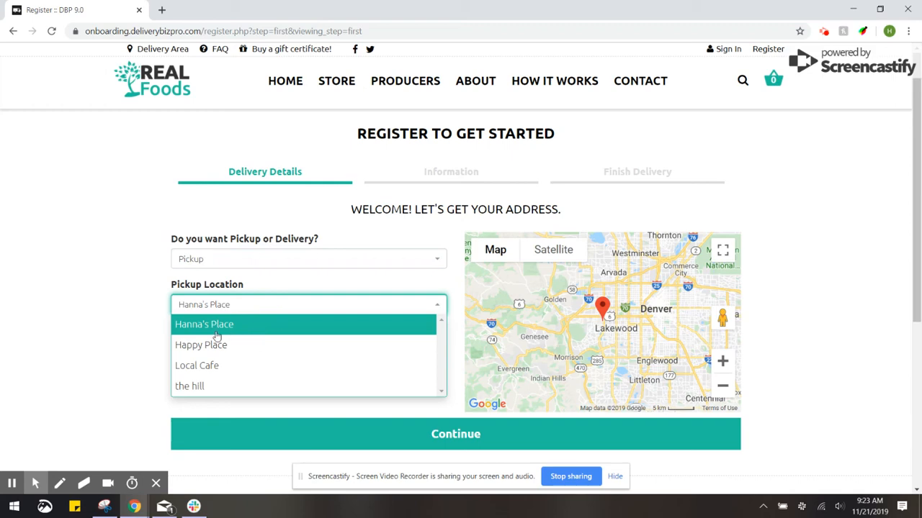
left_click(205, 324)
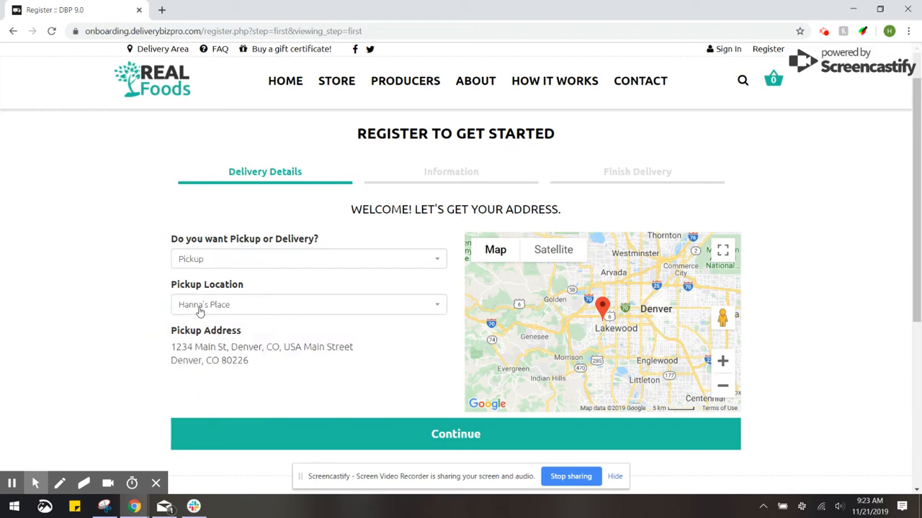
mouse_move(184, 358)
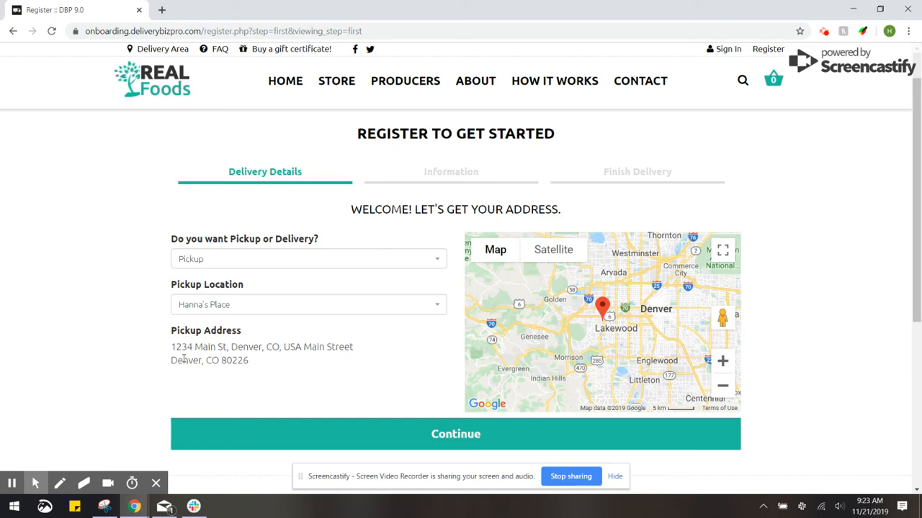
mouse_move(337, 360)
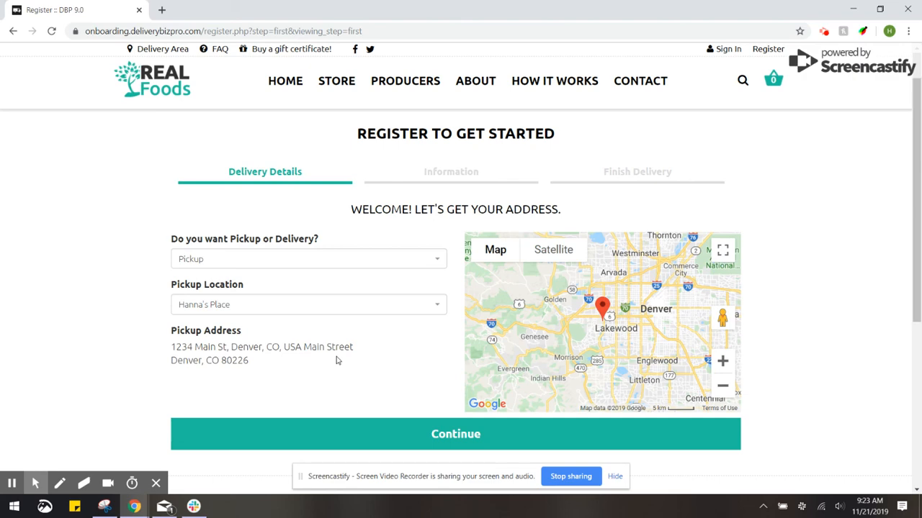
mouse_move(530, 429)
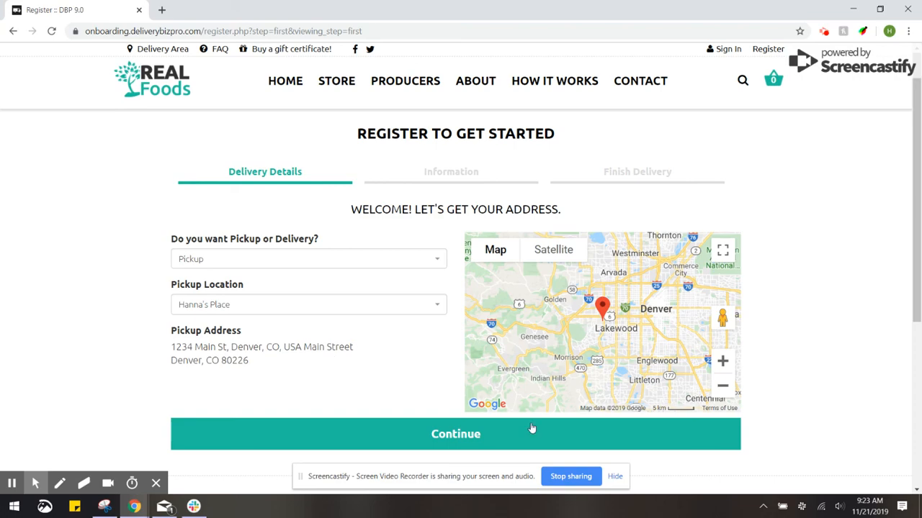